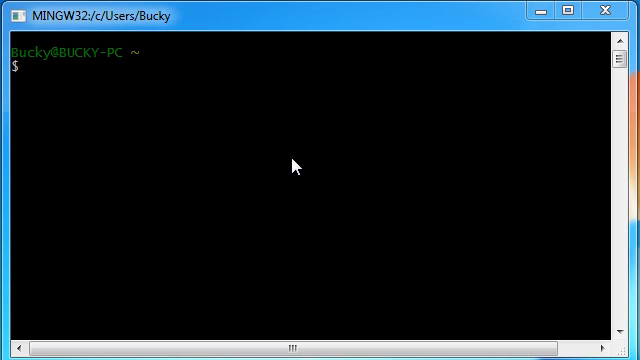
{"action": "mouse_move", "coordinate": [298, 160]}
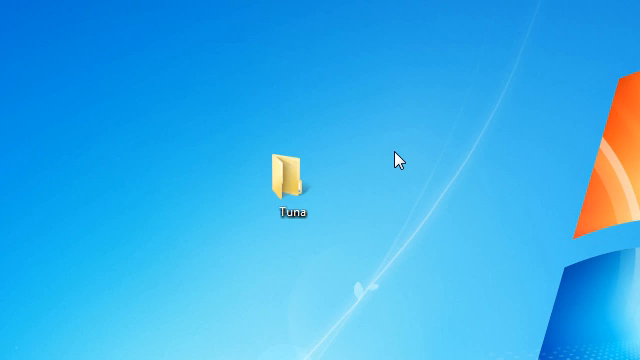
Minimise the Git Bash window so the desktop with the Tuna folder is visible
{"action": "left_click", "coordinate": [290, 176]}
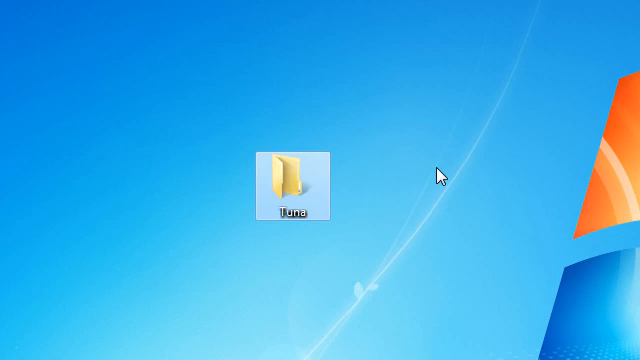
{"action": "left_click", "coordinate": [430, 176]}
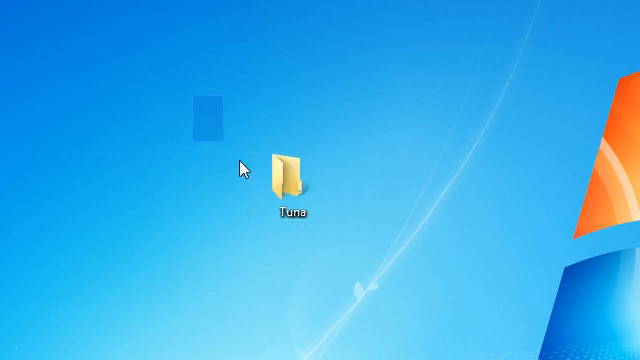
{"action": "left_click", "coordinate": [288, 176]}
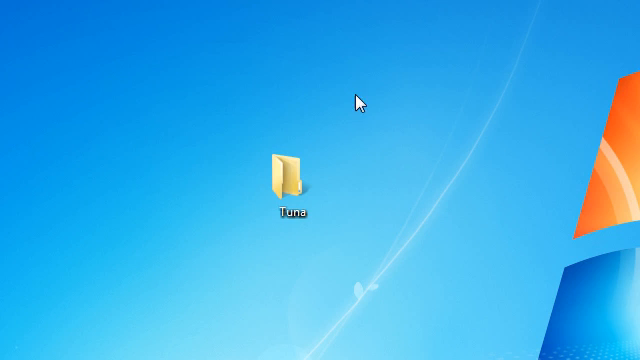
{"action": "mouse_move", "coordinate": [284, 172]}
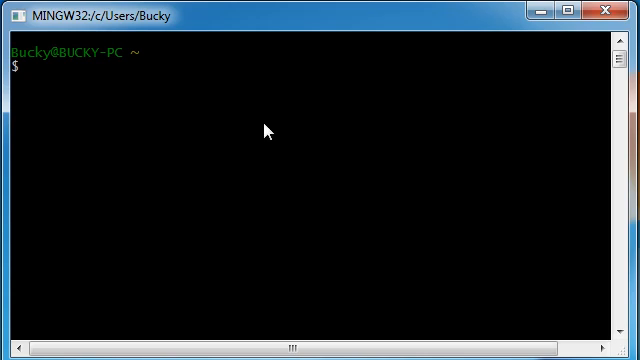
{"action": "mouse_move", "coordinate": [150, 98]}
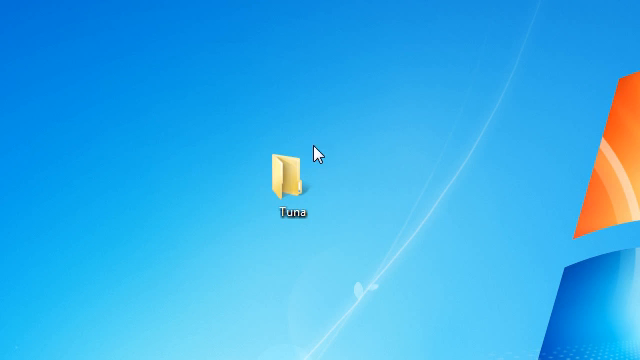
Run pwd in Git Bash to print the home directory path
{"action": "left_click", "coordinate": [288, 170]}
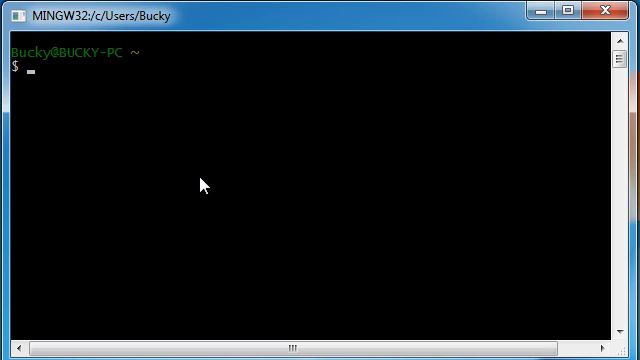
{"action": "type", "text": "pwd"}
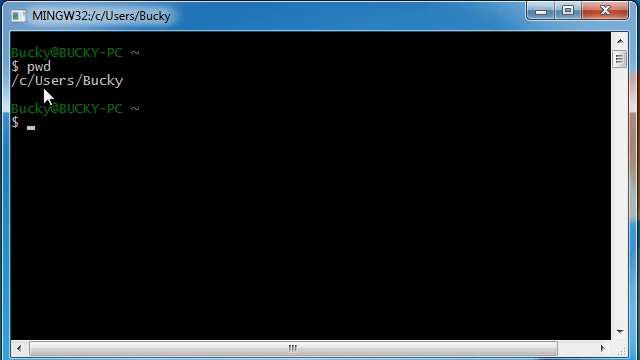
{"action": "mouse_move", "coordinate": [90, 96]}
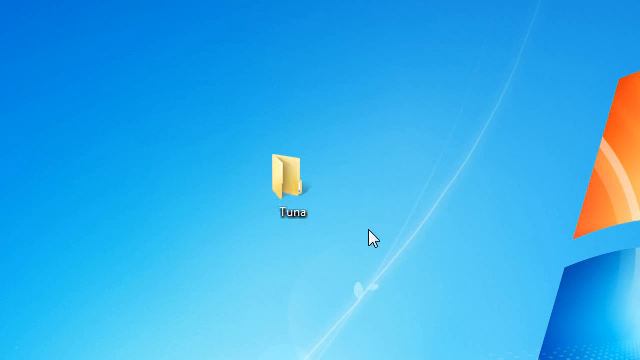
{"action": "left_click", "coordinate": [286, 170]}
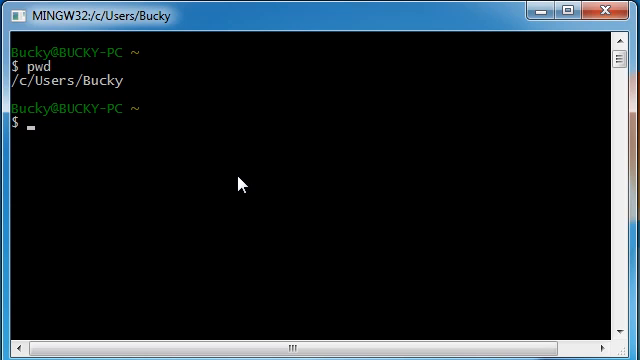
Change to the home directory with cd ~ and run pwd again to confirm the same path
{"action": "type", "text": "cd"}
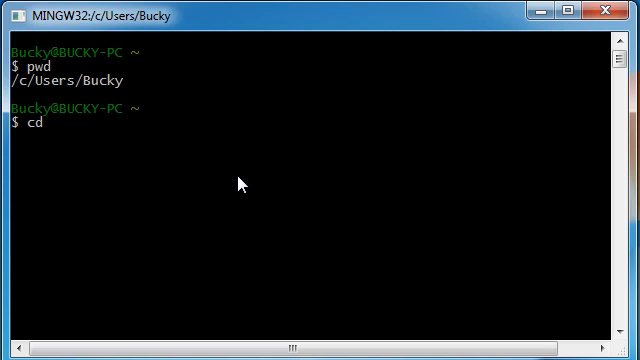
{"action": "type", "text": "~"}
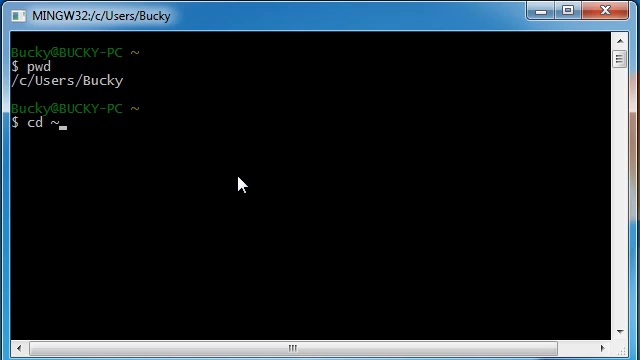
{"action": "mouse_move", "coordinate": [40, 138]}
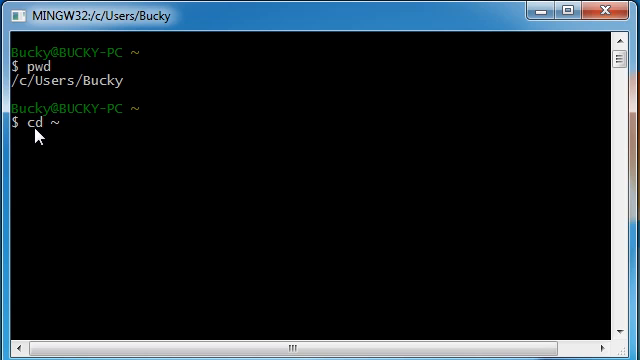
{"action": "mouse_move", "coordinate": [64, 144]}
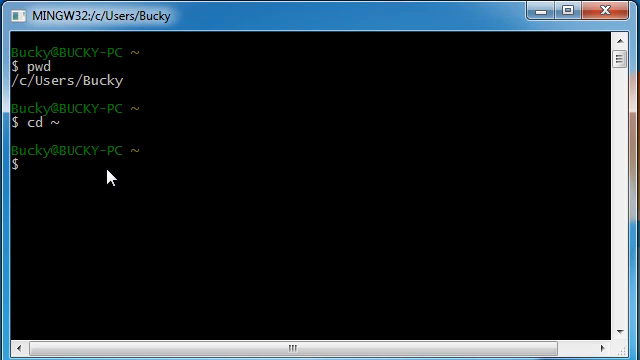
{"action": "type", "text": "pwd"}
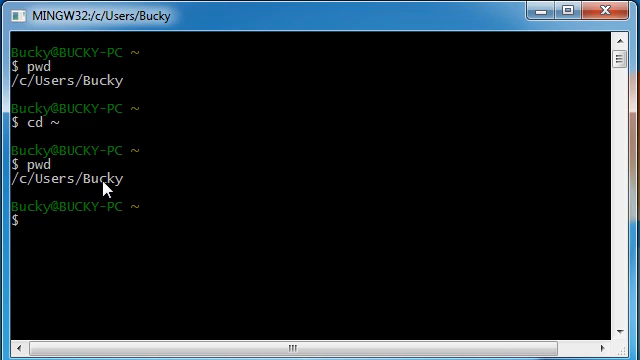
{"action": "mouse_move", "coordinate": [112, 276]}
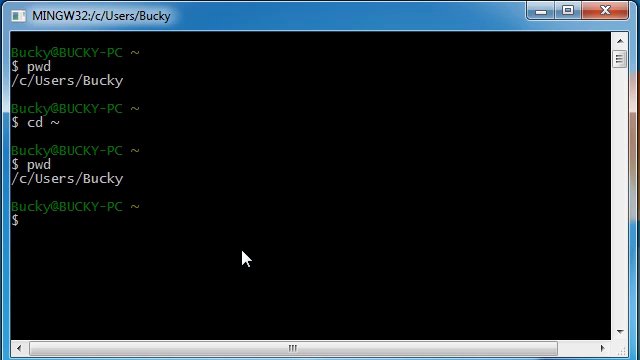
{"action": "mouse_move", "coordinate": [242, 252]}
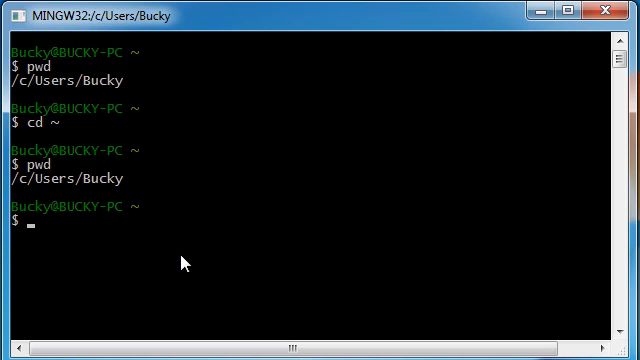
Move up one folder with cd .. and list its contents with ls
{"action": "type", "text": "cd"}
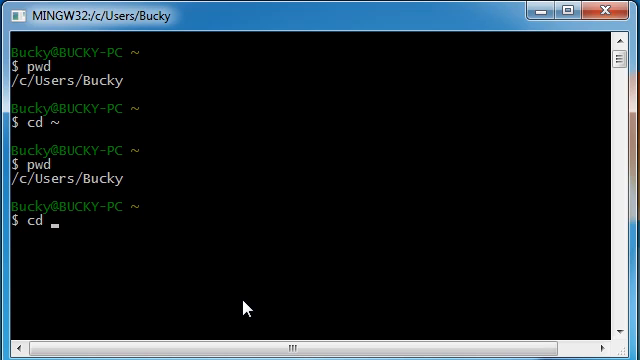
{"action": "type", "text": ".."}
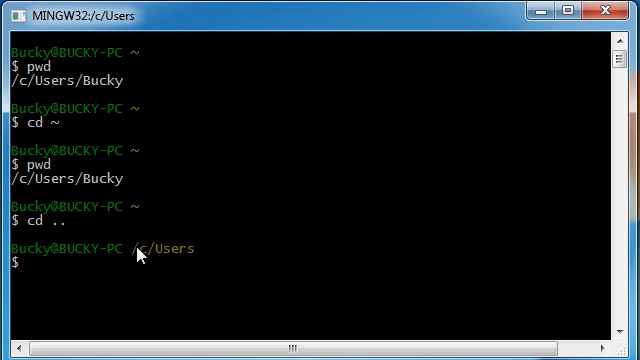
{"action": "mouse_move", "coordinate": [228, 276]}
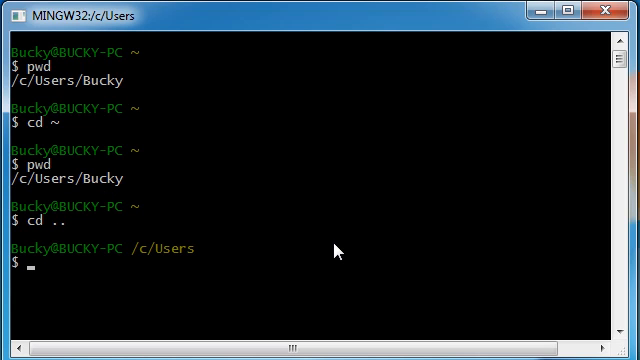
{"action": "mouse_move", "coordinate": [136, 252]}
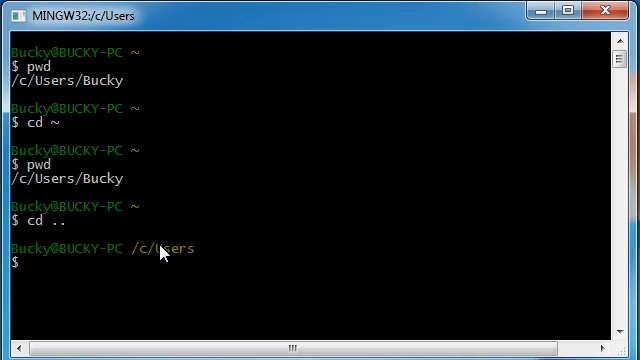
{"action": "type", "text": "ls"}
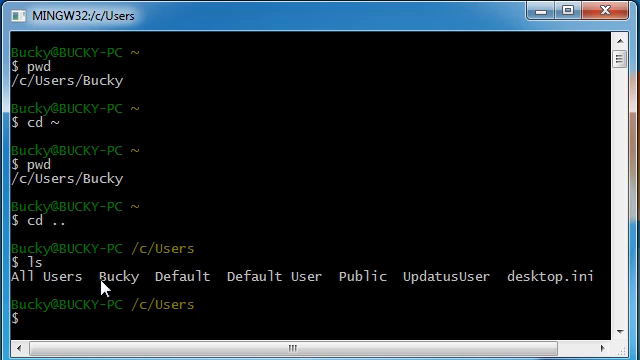
{"action": "mouse_move", "coordinate": [196, 284]}
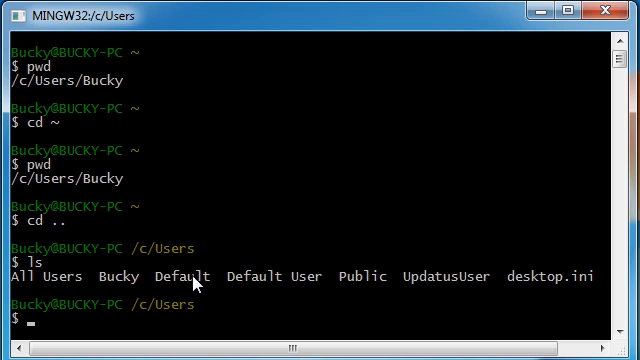
{"action": "mouse_move", "coordinate": [444, 282]}
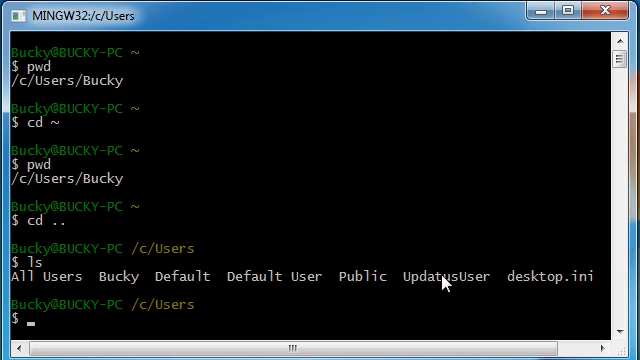
{"action": "mouse_move", "coordinate": [628, 138]}
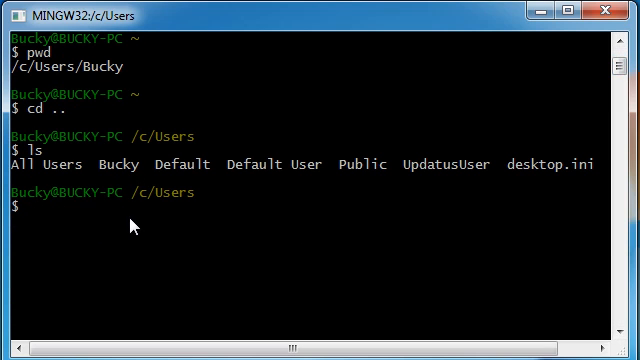
Return into the Bucky home folder, check the path, and start changing to the Desktop
{"action": "type", "text": "cd"}
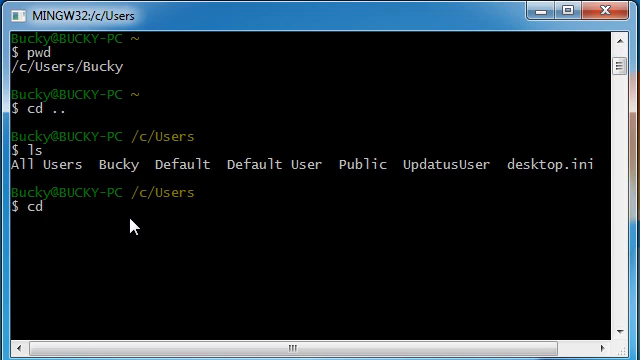
{"action": "type", "text": "Bucky"}
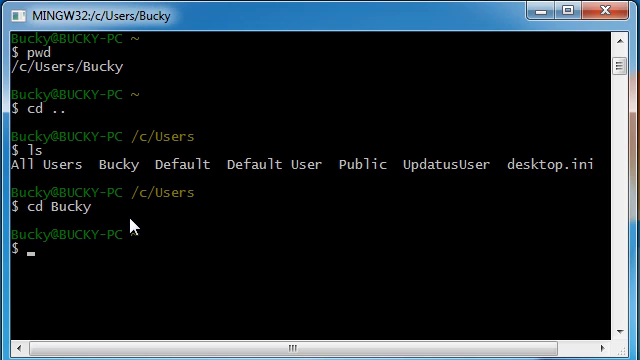
{"action": "type", "text": "pwd"}
{"action": "type", "text": "ls"}
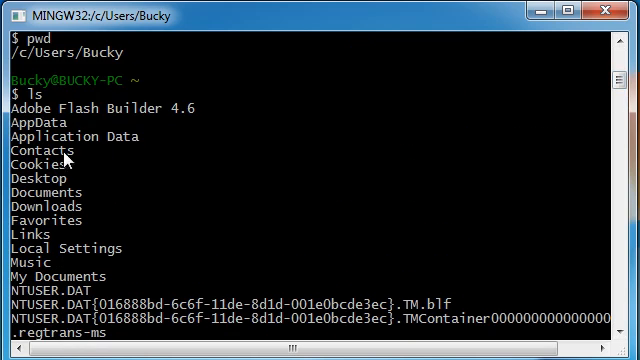
{"action": "mouse_move", "coordinate": [22, 186]}
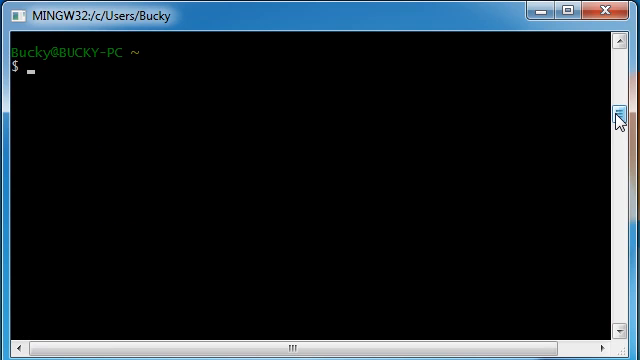
{"action": "type", "text": "cd Desk"}
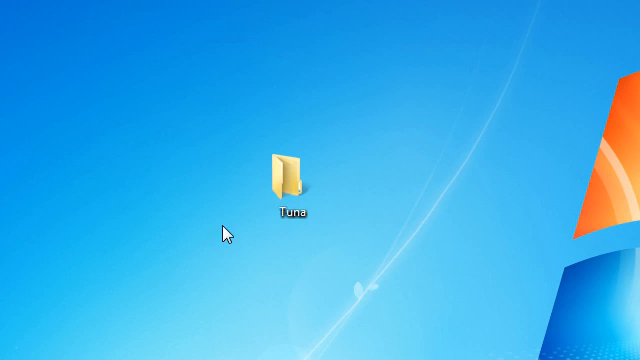
Change into Desktop/Tuna, print its full path with pwd, and list it to show it is empty
{"action": "left_click", "coordinate": [288, 176]}
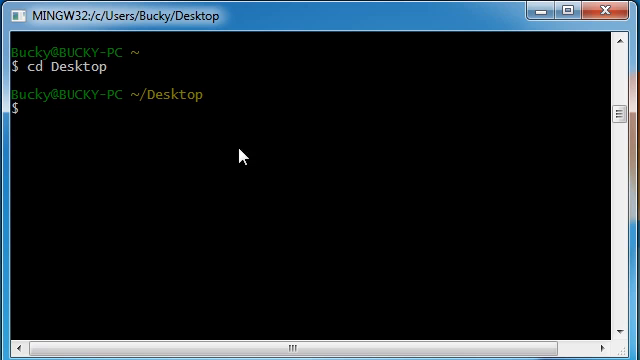
{"action": "type", "text": "cd Tuna"}
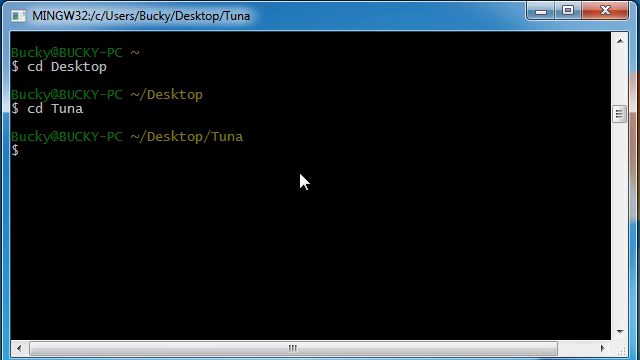
{"action": "type", "text": "pwd"}
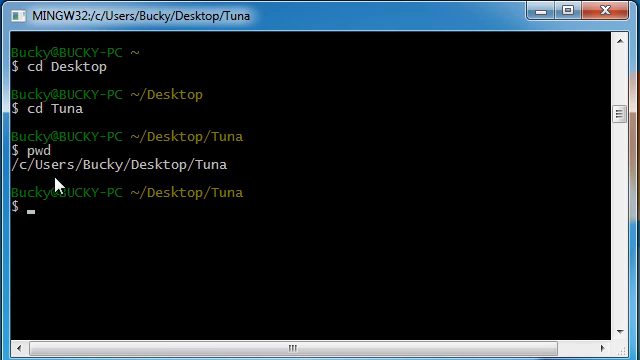
{"action": "mouse_move", "coordinate": [92, 170]}
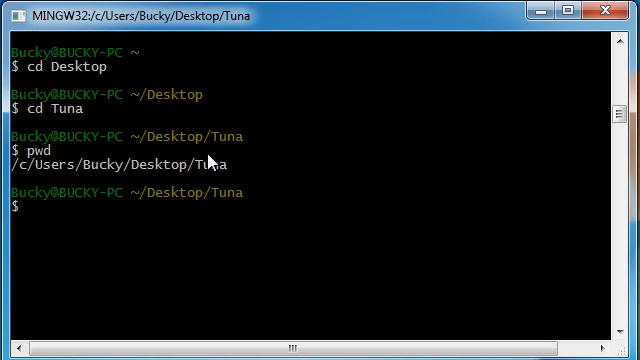
{"action": "mouse_move", "coordinate": [212, 170]}
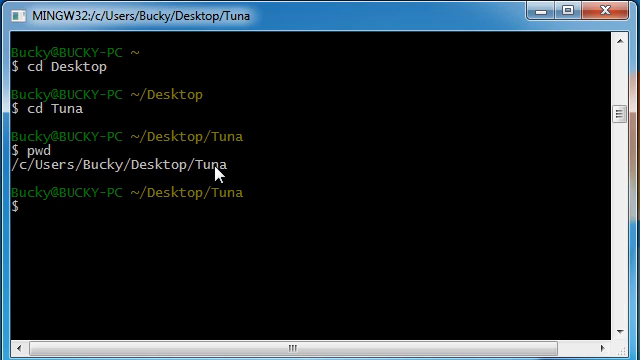
{"action": "mouse_move", "coordinate": [544, 16]}
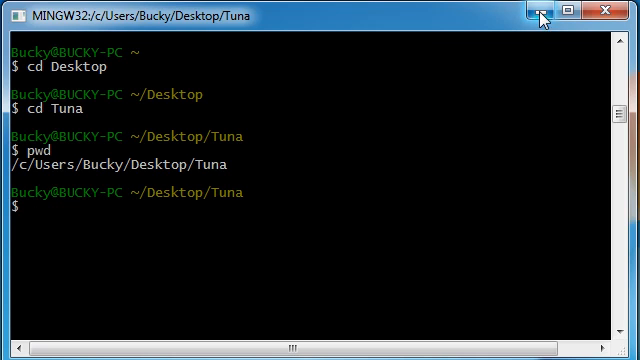
{"action": "mouse_move", "coordinate": [436, 212]}
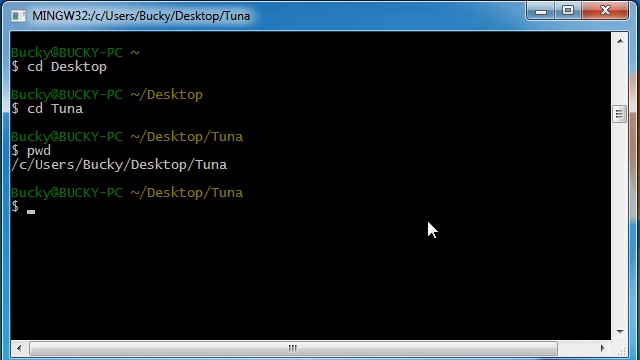
{"action": "type", "text": "cd Name"}
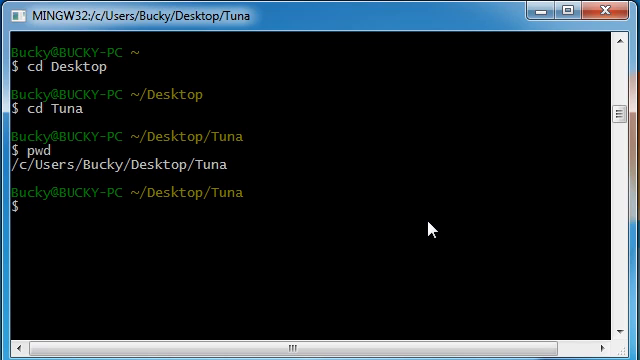
{"action": "type", "text": "ls"}
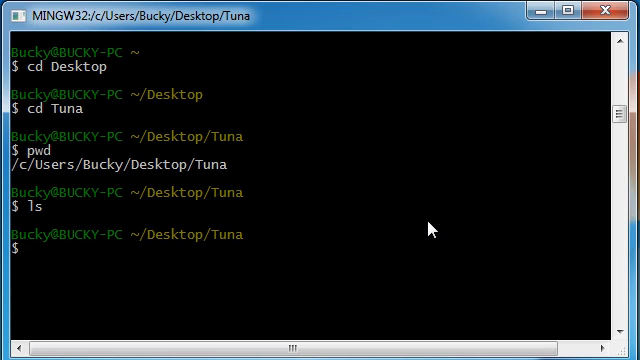
{"action": "mouse_move", "coordinate": [110, 236]}
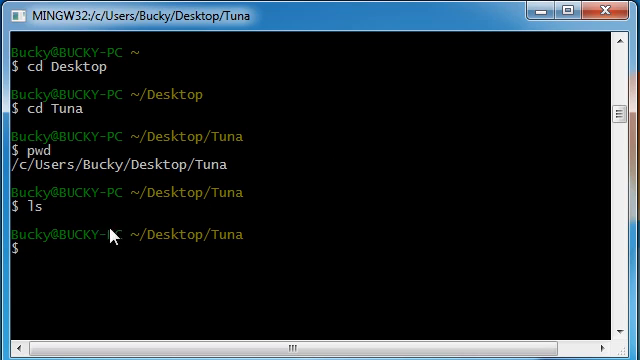
{"action": "mouse_move", "coordinate": [92, 252]}
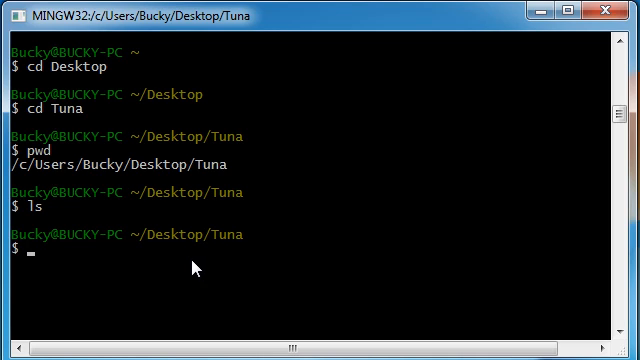
{"action": "mouse_move", "coordinate": [226, 252]}
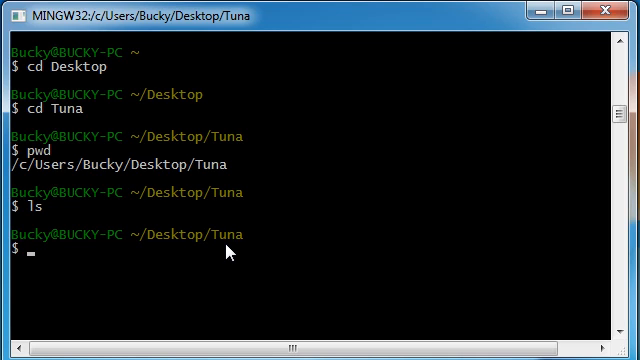
Run git init to initialize an empty Git repository inside the Tuna folder
{"action": "type", "text": "git"}
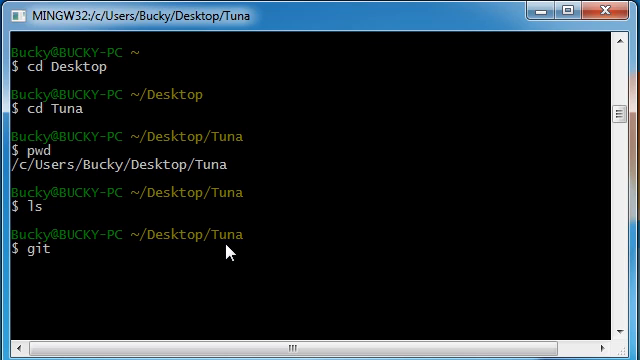
{"action": "type", "text": "init"}
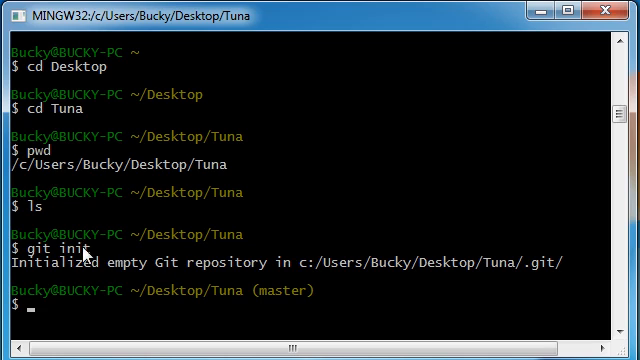
{"action": "mouse_move", "coordinate": [42, 278]}
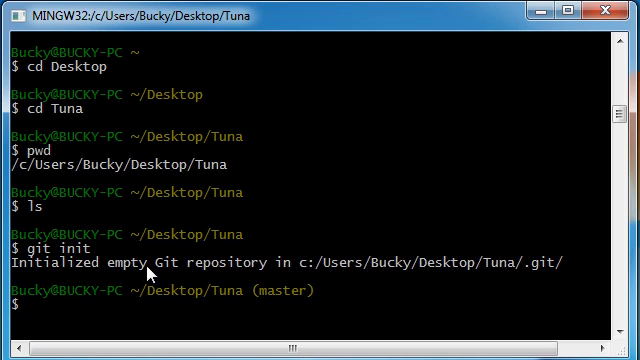
{"action": "mouse_move", "coordinate": [252, 276]}
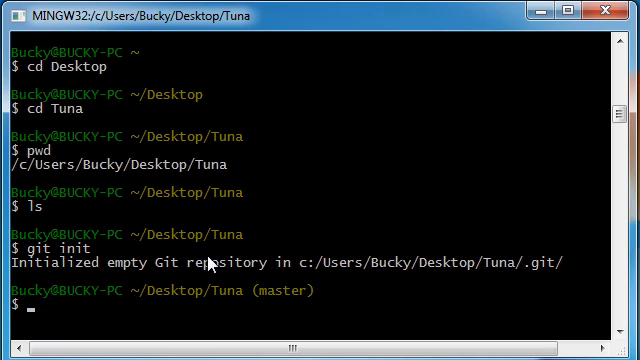
{"action": "mouse_move", "coordinate": [196, 264]}
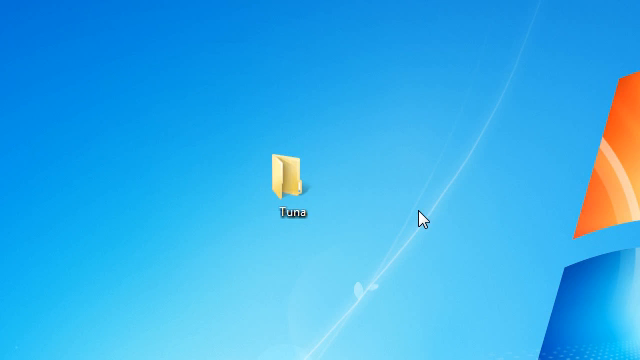
Bring the Git Bash window back showing the initialized-repository message
{"action": "left_click", "coordinate": [288, 170]}
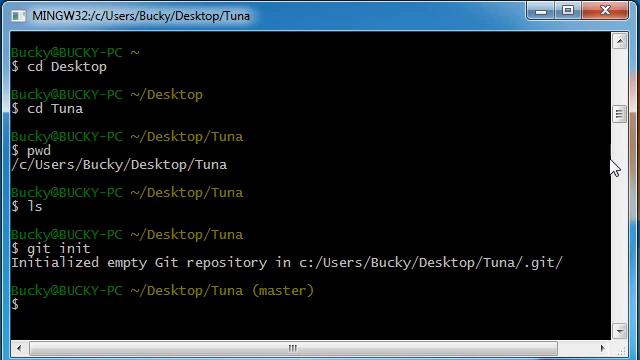
{"action": "scroll", "scroll_direction": "up", "scroll_amount": 3}
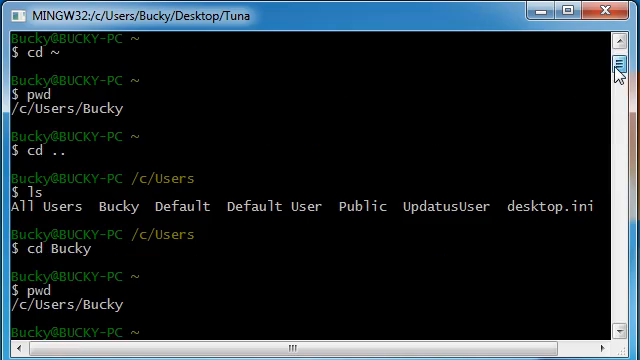
{"action": "mouse_move", "coordinate": [38, 264]}
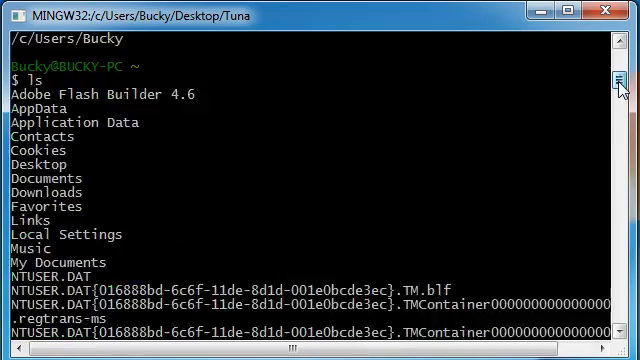
{"action": "type", "text": "git init"}
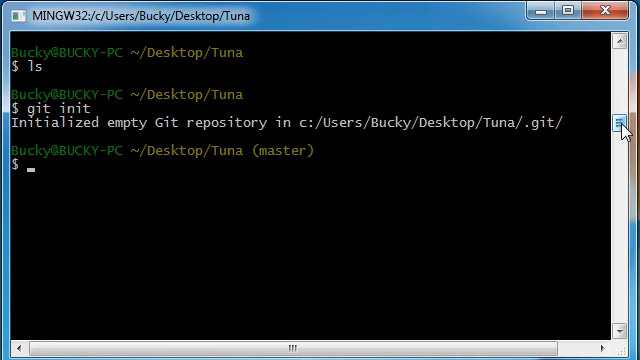
{"action": "mouse_move", "coordinate": [290, 208]}
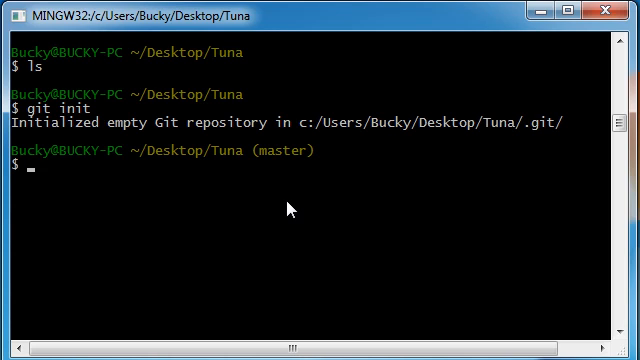
{"action": "mouse_move", "coordinate": [280, 336]}
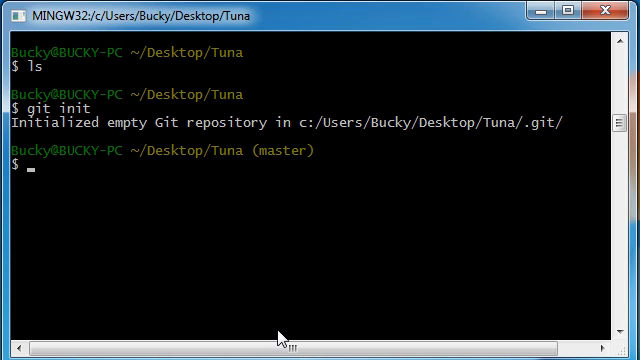